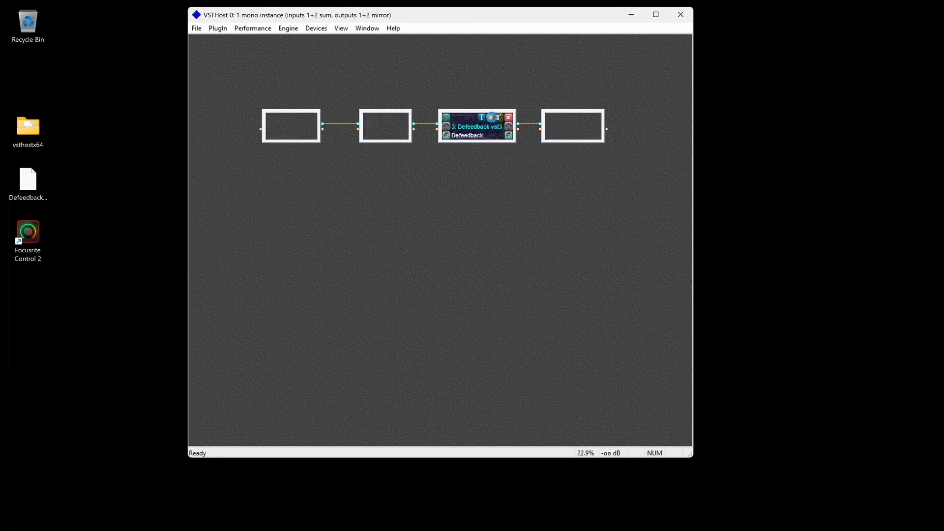
View the De-Feedback plugin's About information from its Show Menu.
double_click(476, 126)
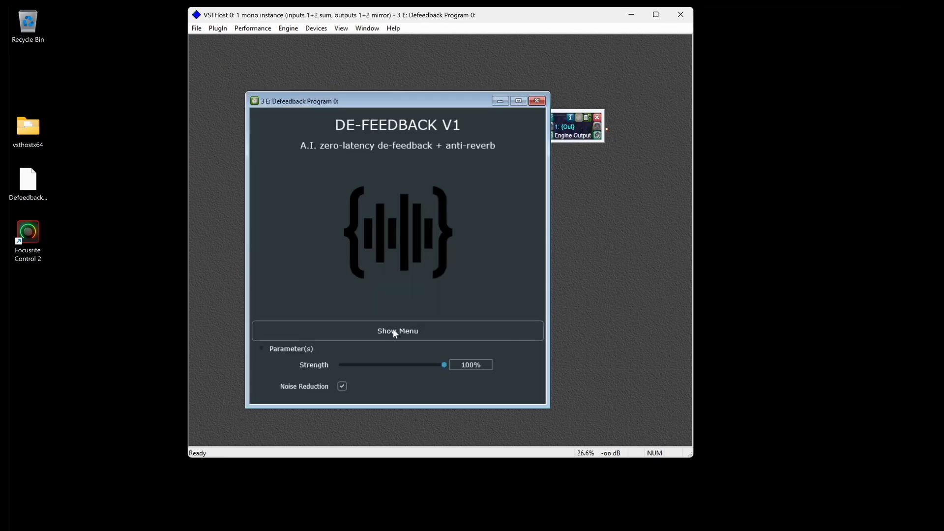
left_click(396, 330)
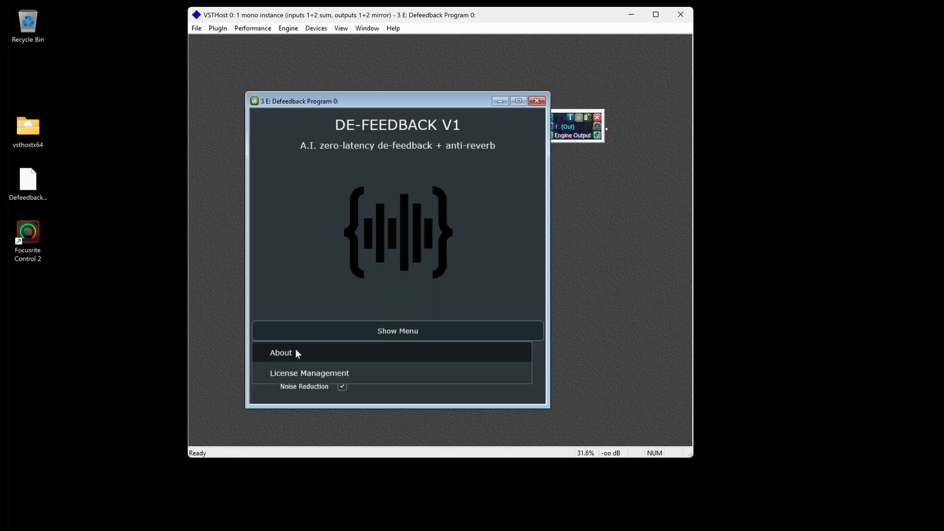
left_click(280, 353)
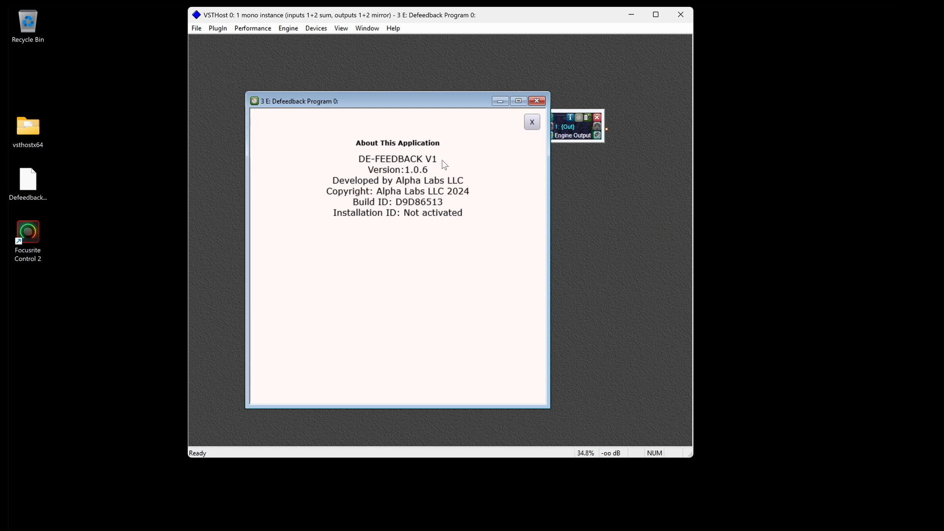
mouse_move(446, 160)
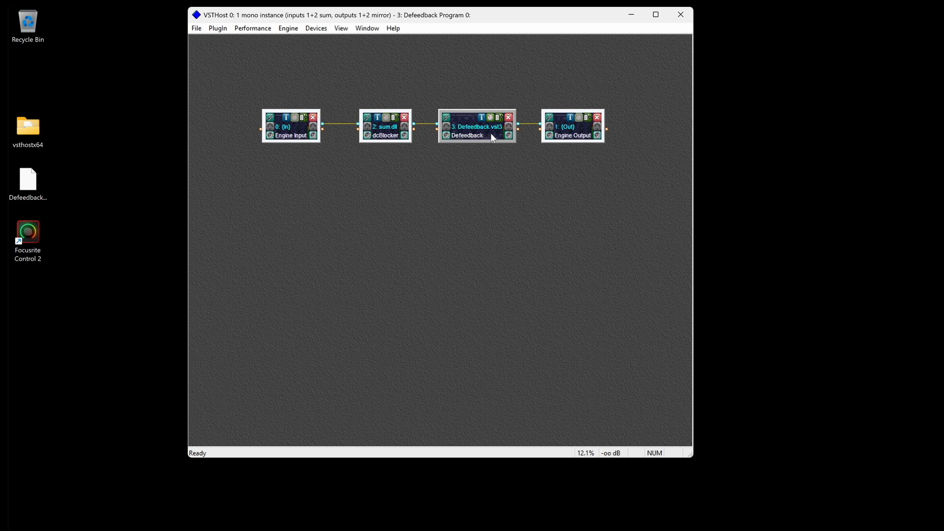
In License Management, attempt online activation twice until offline mode is offered.
double_click(466, 135)
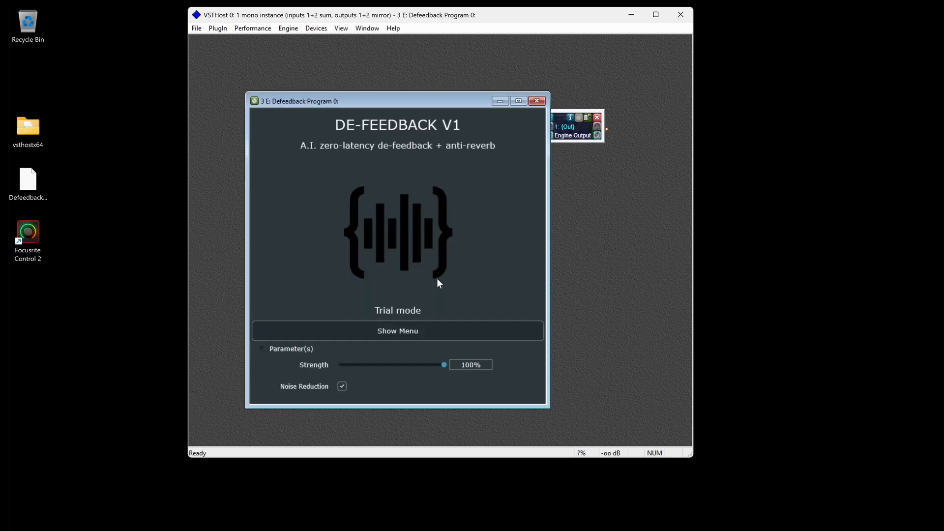
left_click(396, 330)
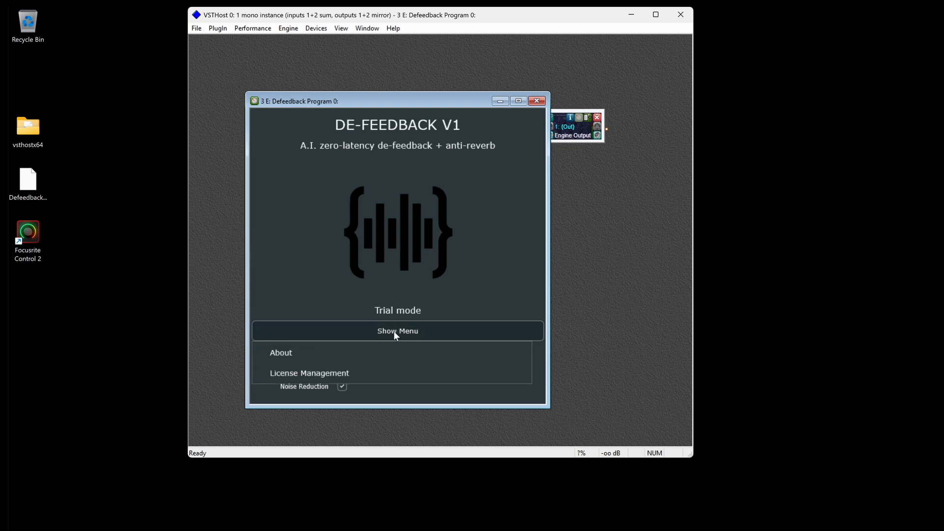
left_click(309, 372)
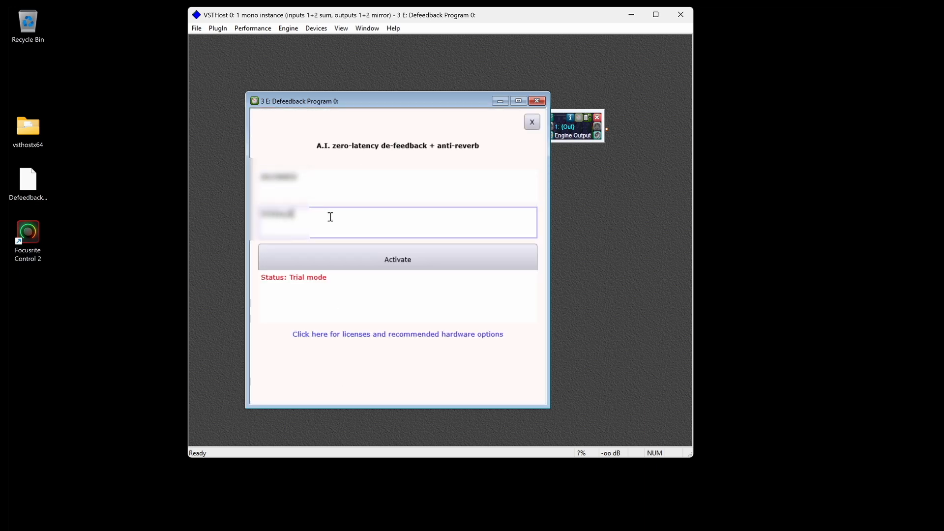
left_click(396, 258)
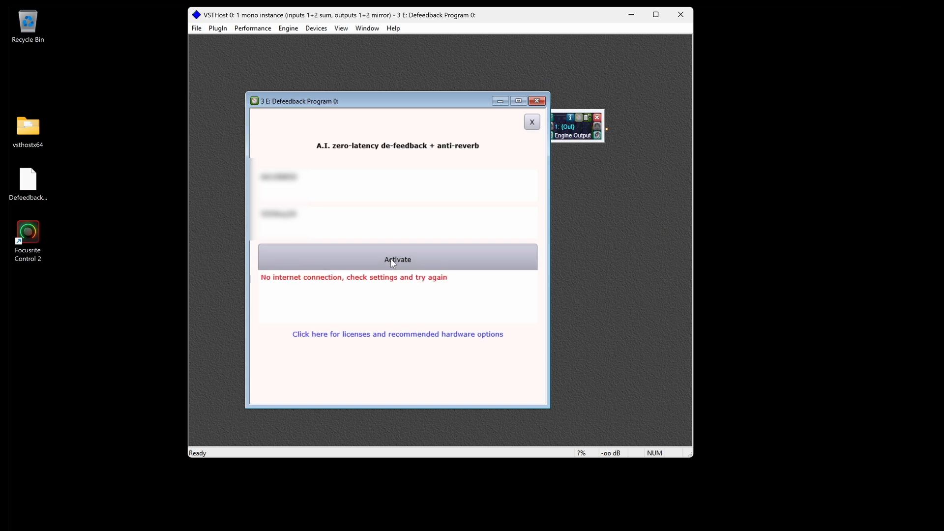
mouse_move(400, 258)
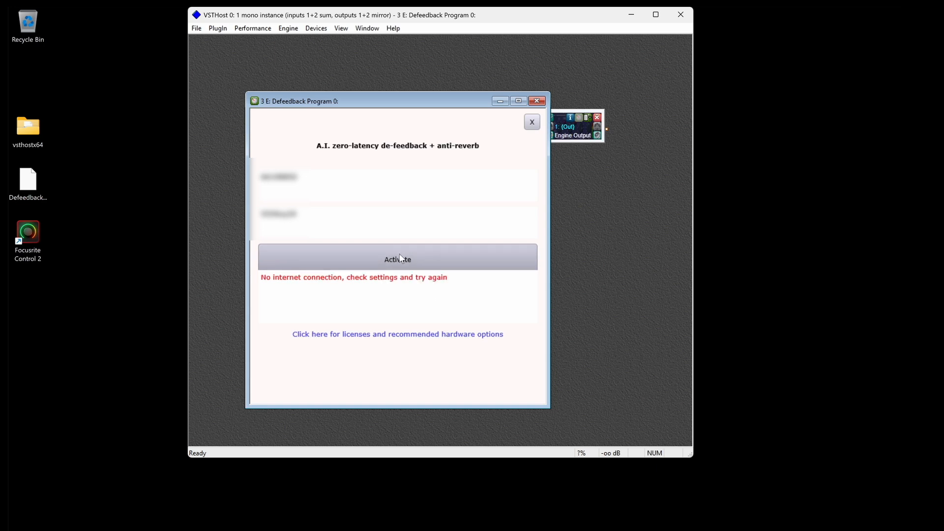
left_click(397, 255)
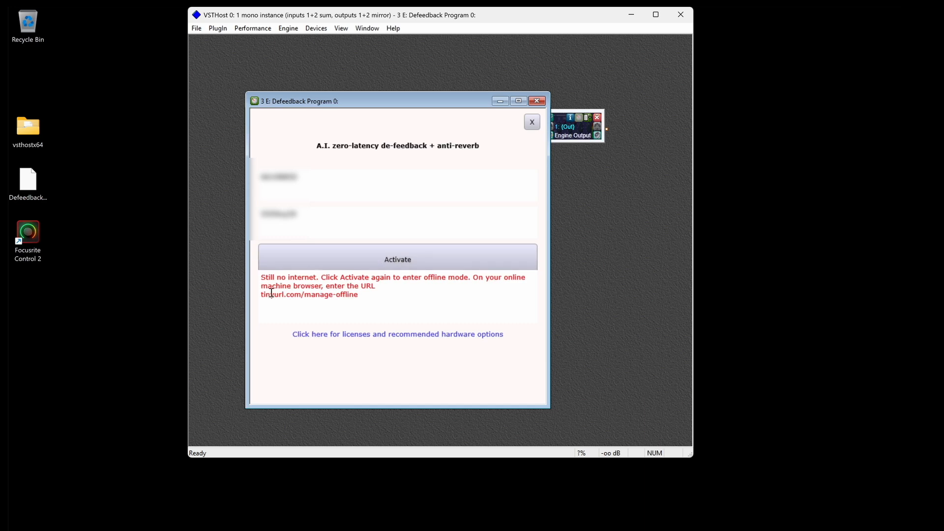
Select the tinyurl.com/manage-offline address and enter offline activation mode.
left_click_drag(260, 294, 304, 294)
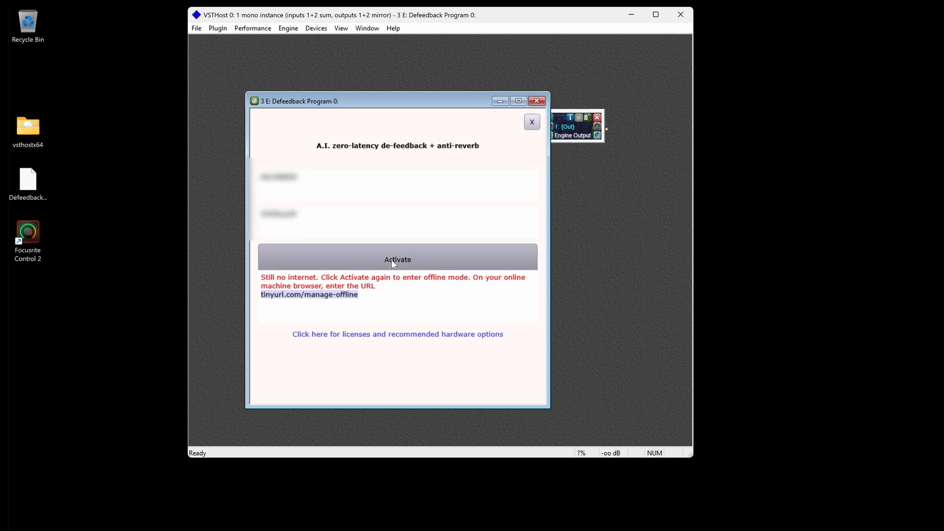
left_click(397, 258)
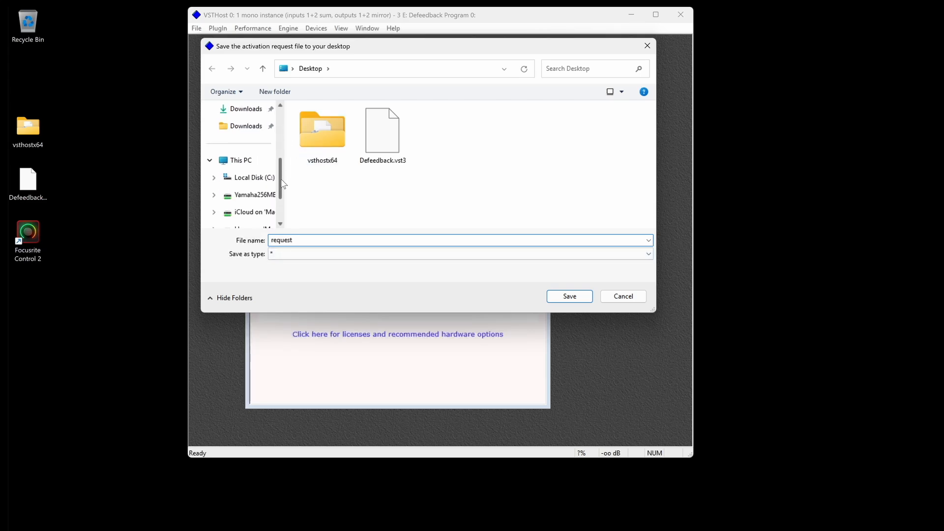
Save the activation request file 'request' to the Yamaha256MB drive.
left_click(253, 195)
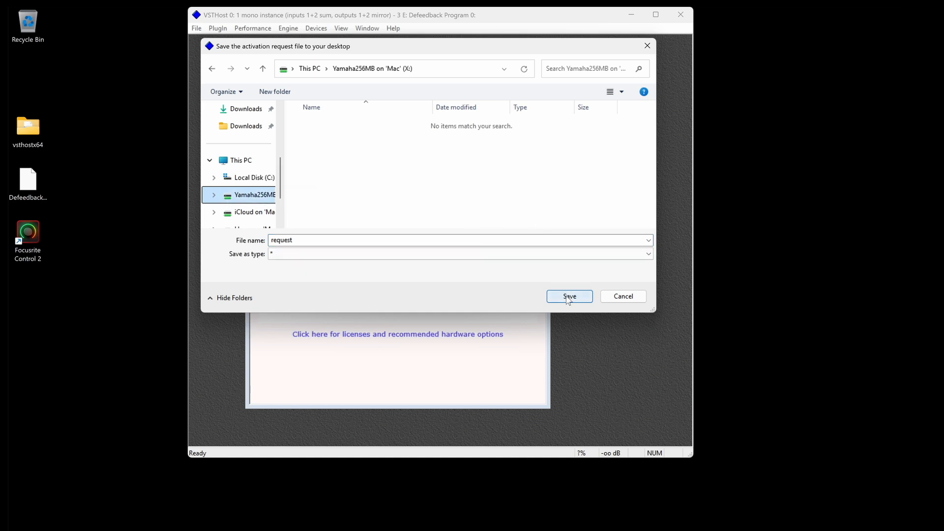
left_click(568, 296)
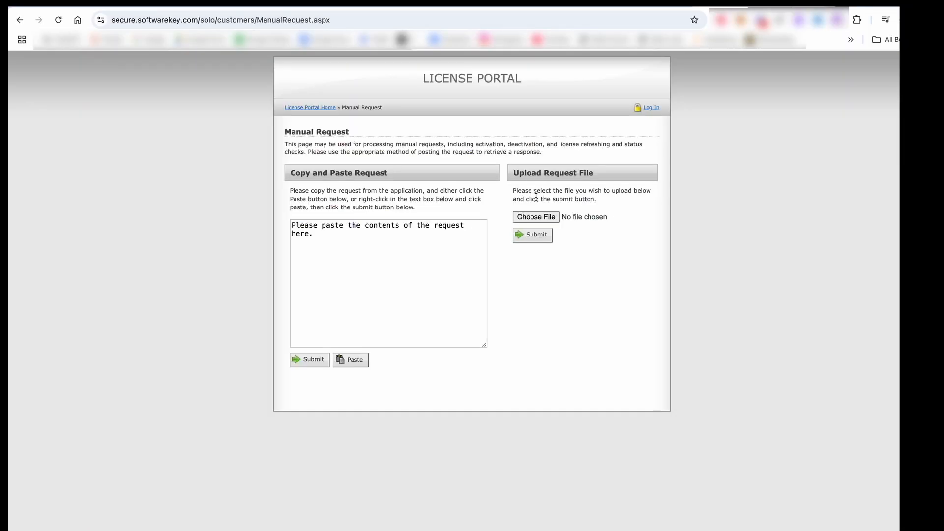
Upload request.xml to the portal and save the downloaded response file to Yamaha256MB.
left_click(535, 217)
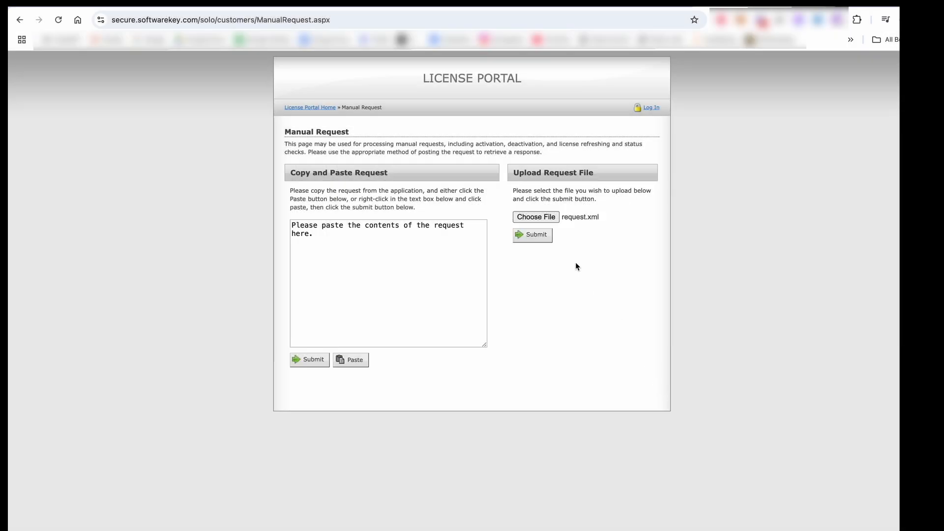
left_click(531, 235)
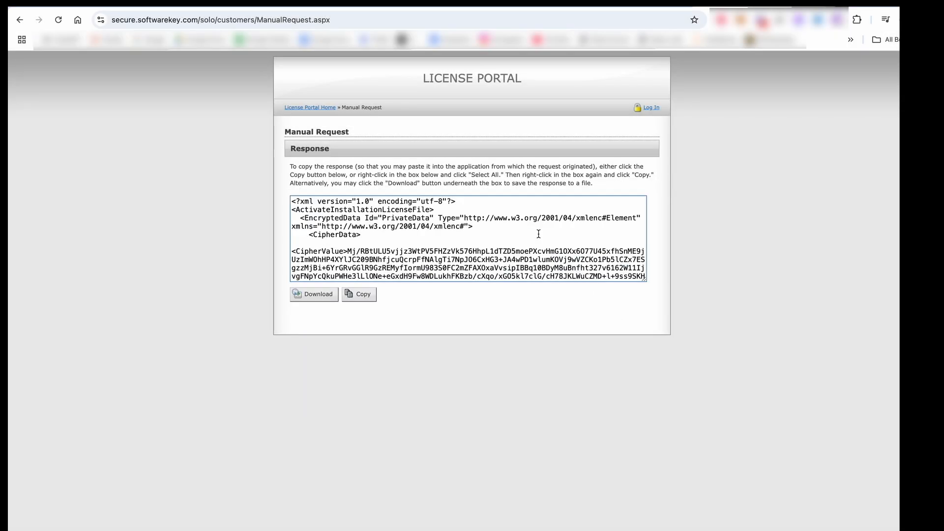
left_click(313, 294)
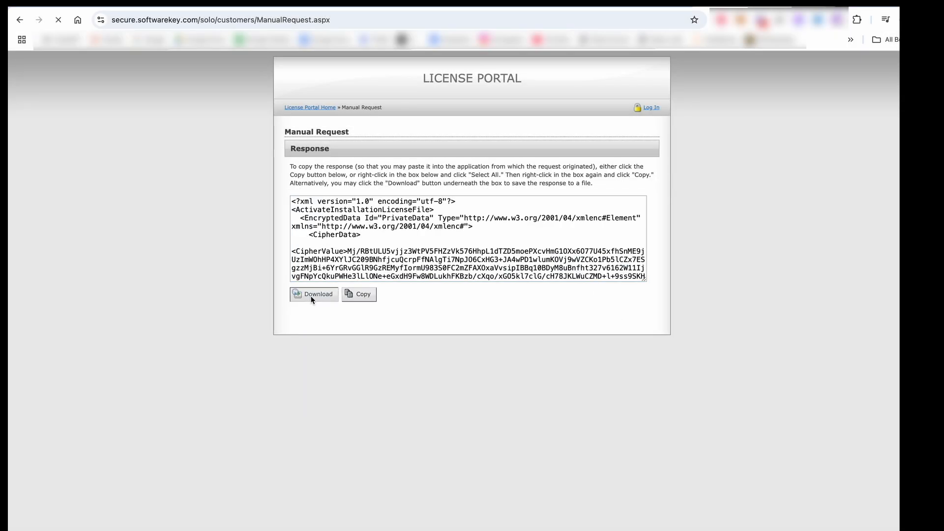
left_click(313, 294)
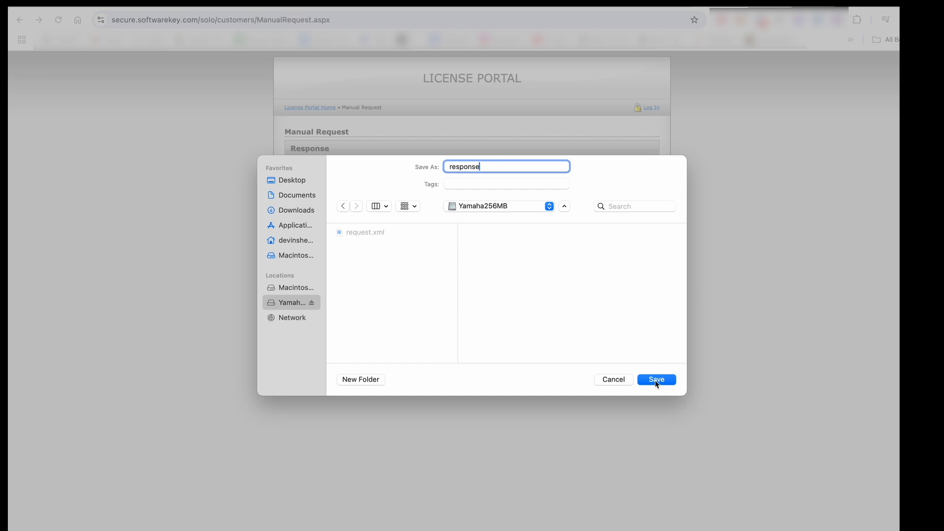
left_click(656, 379)
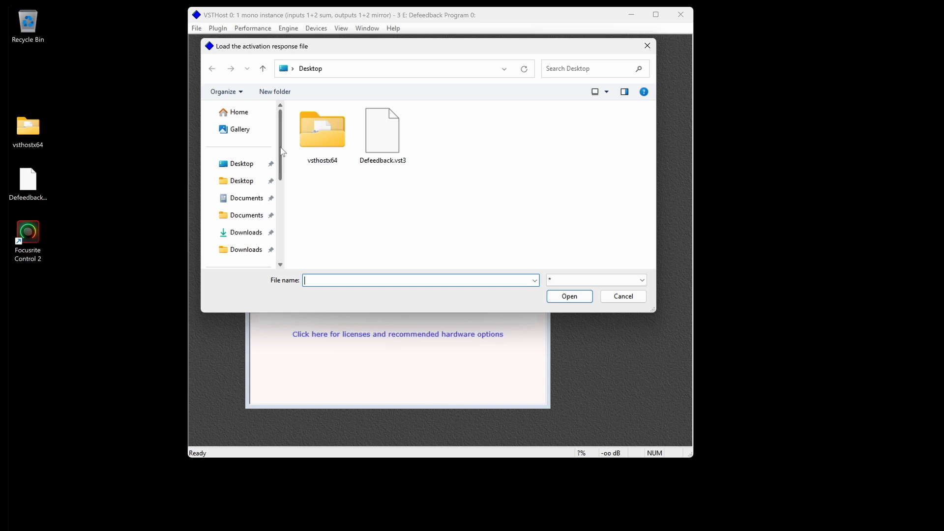
Load the saved response file so De-Feedback's status reads Activated.
left_click(259, 211)
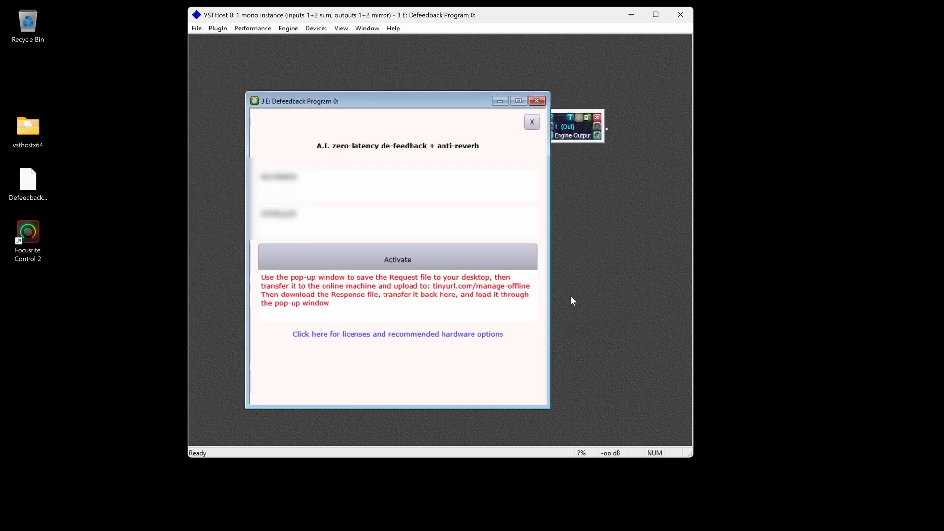
left_click(397, 259)
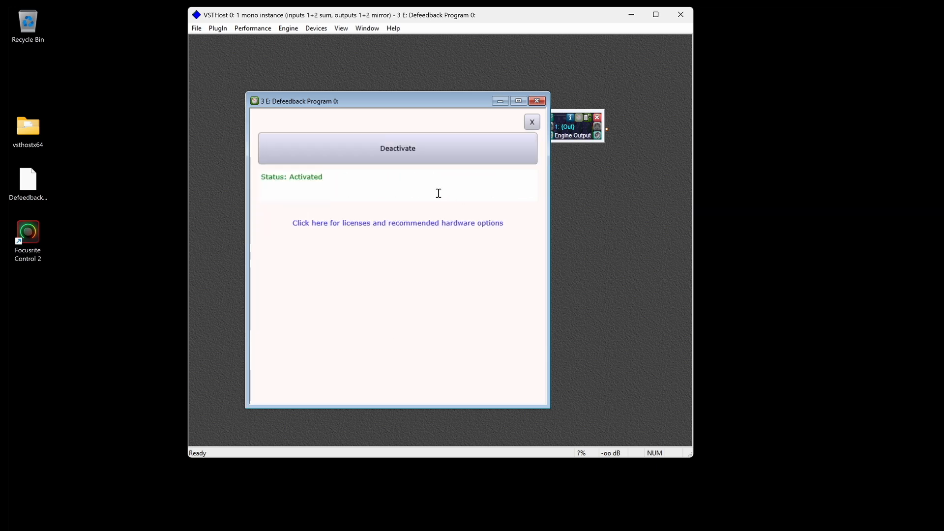
mouse_move(396, 254)
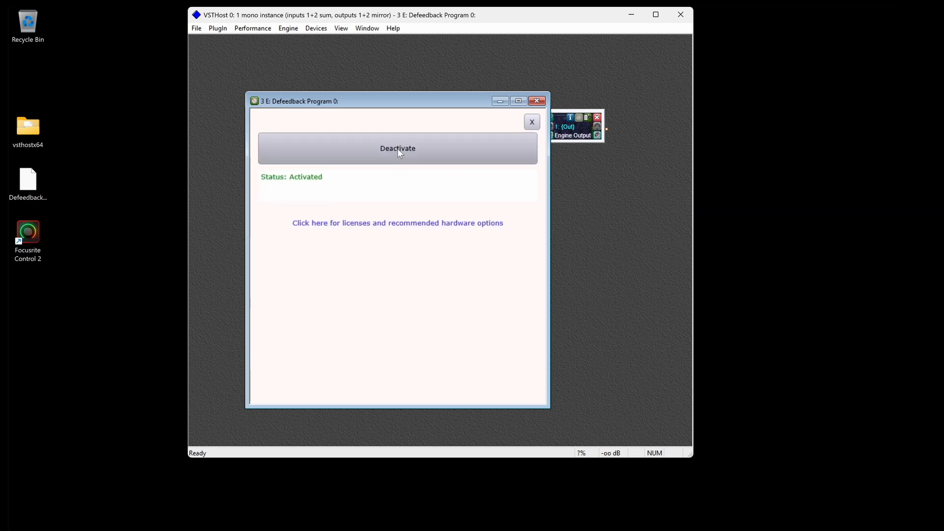
Begin deactivation and point the request file save dialog at the Yamaha256MB drive.
left_click(397, 148)
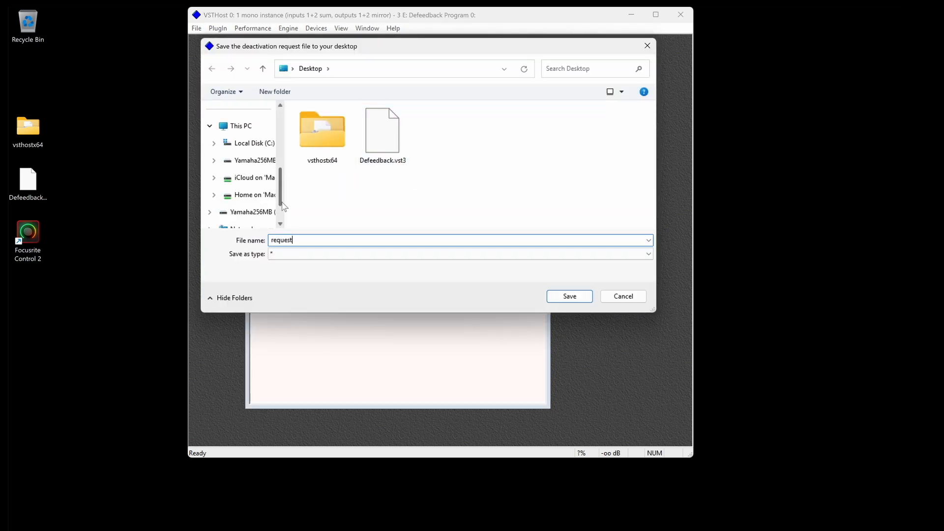
left_click(253, 160)
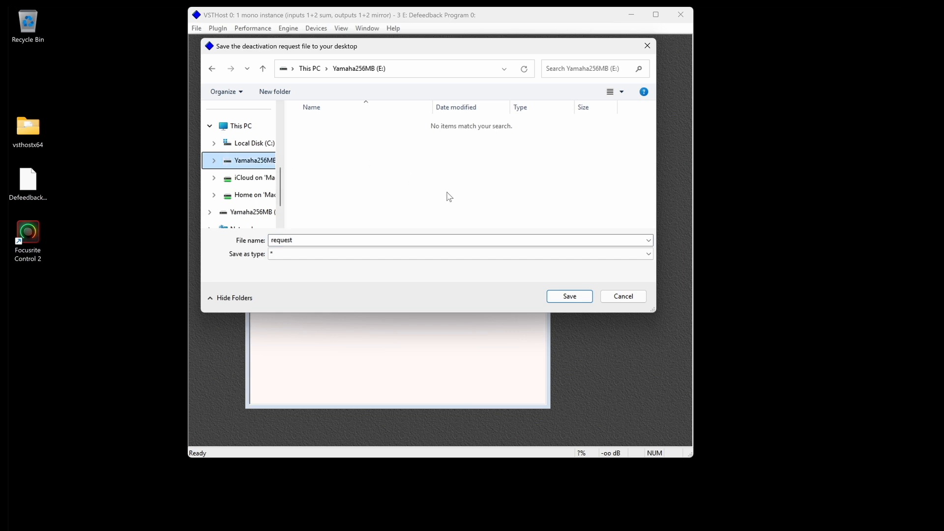